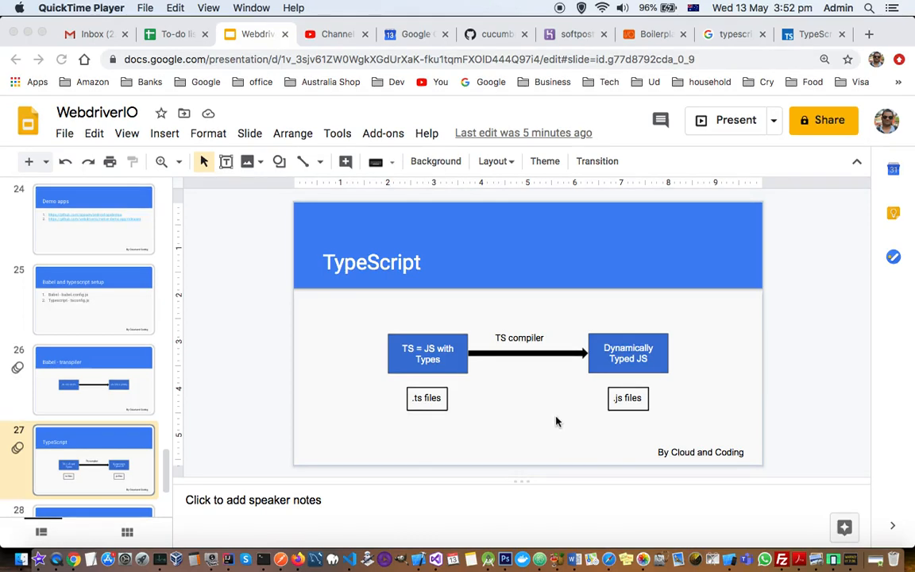
mouse_move(603, 274)
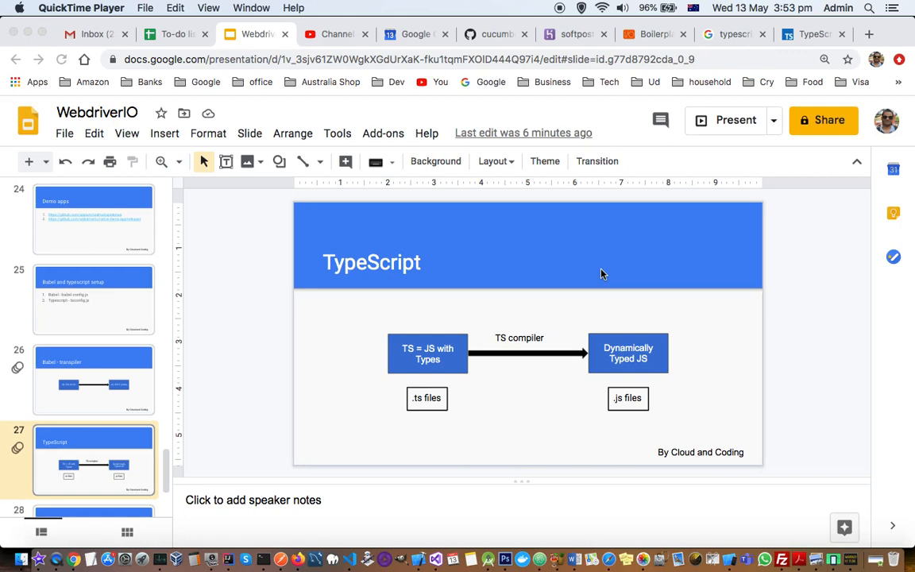
mouse_move(424, 410)
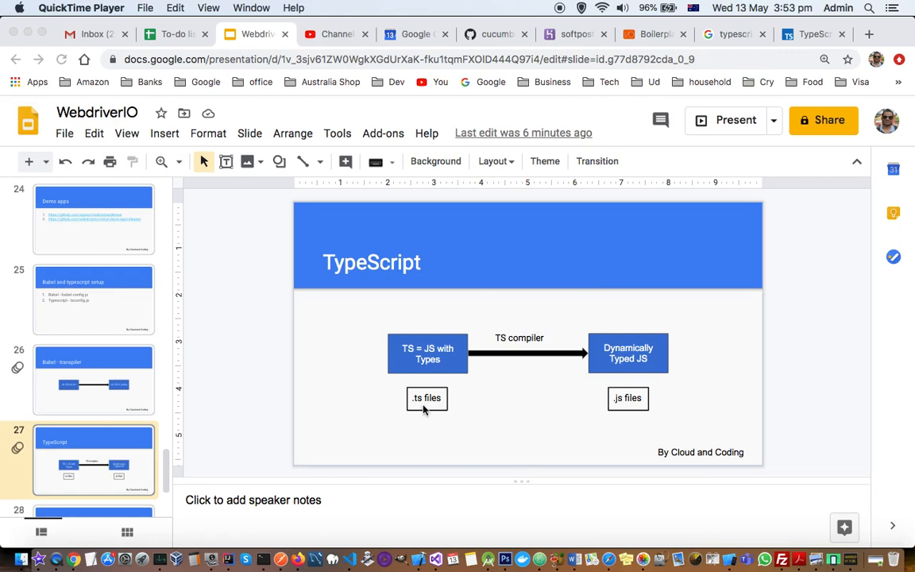
mouse_move(427, 401)
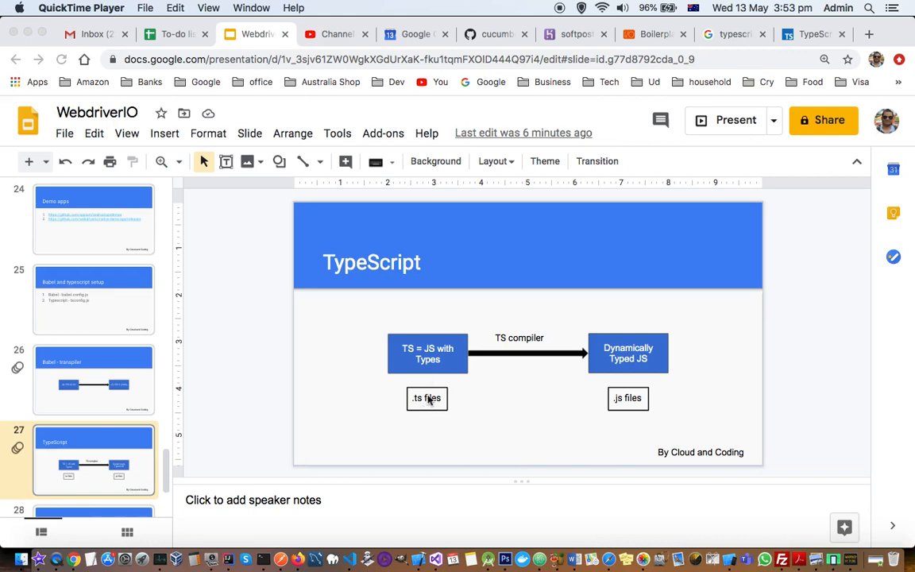
mouse_move(628, 387)
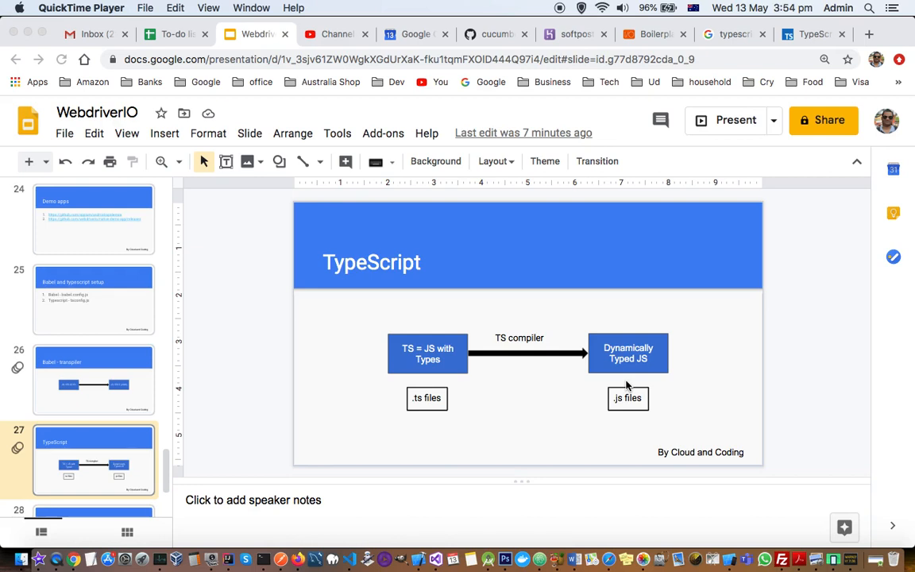
mouse_move(416, 401)
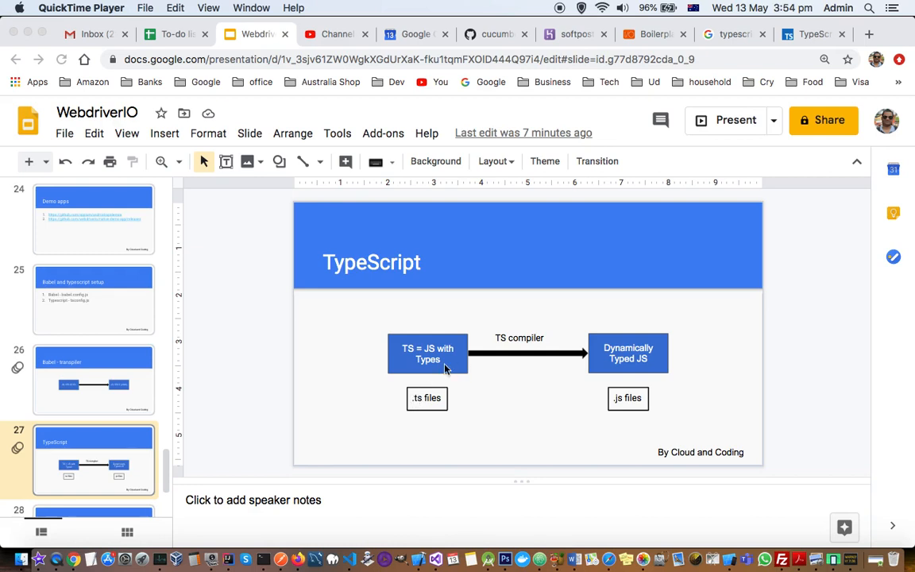
mouse_move(699, 346)
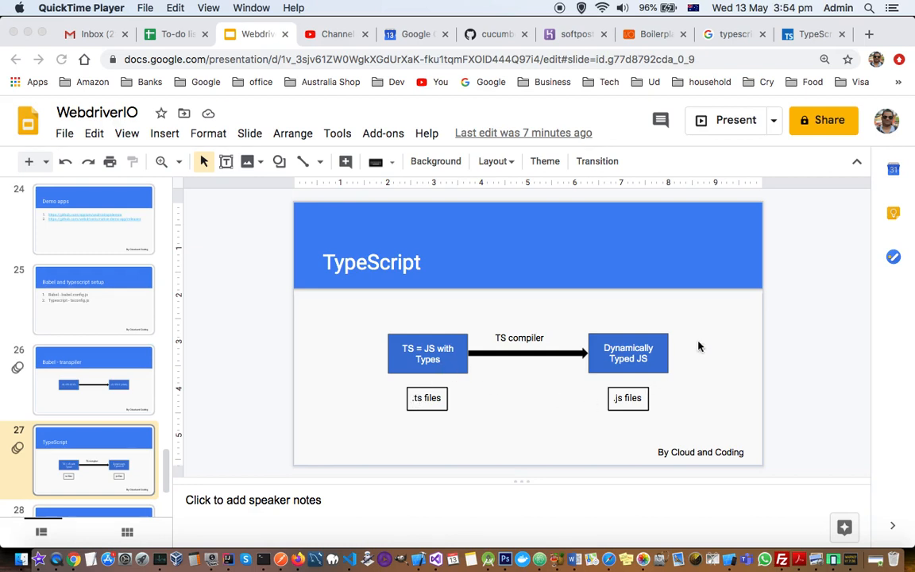
mouse_move(632, 425)
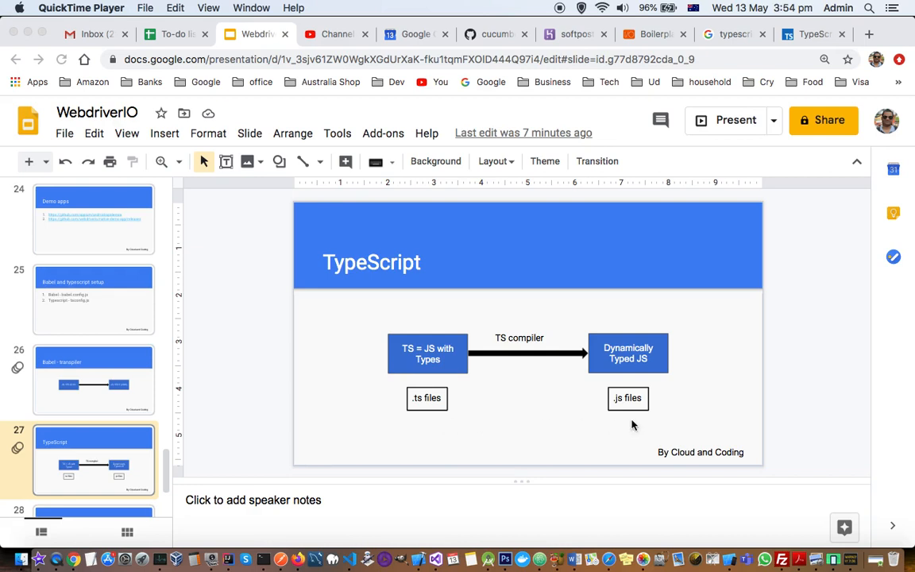
mouse_move(679, 401)
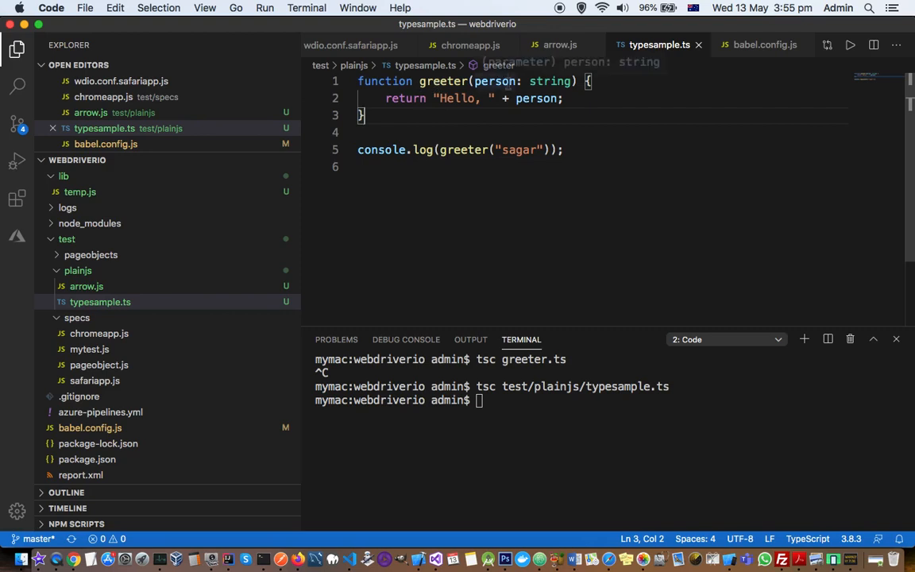
Step: Pass 12 to greeter to trigger a type error, then change the argument to an empty string
double_click(548, 81)
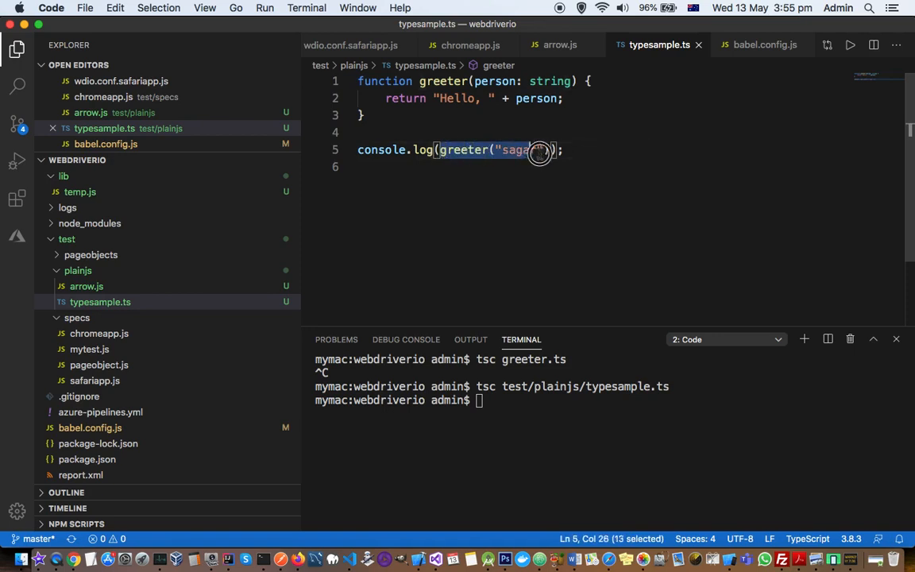
text(n)
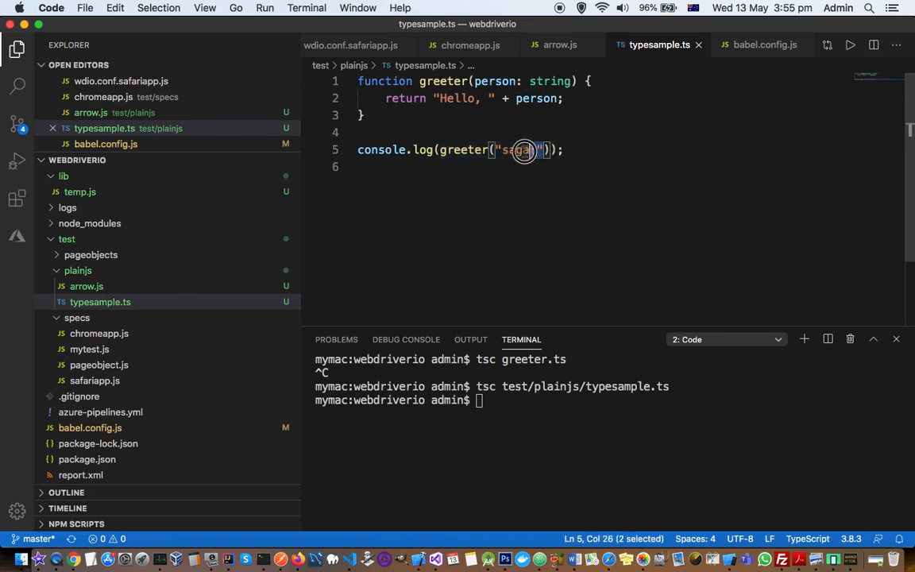
text(12)
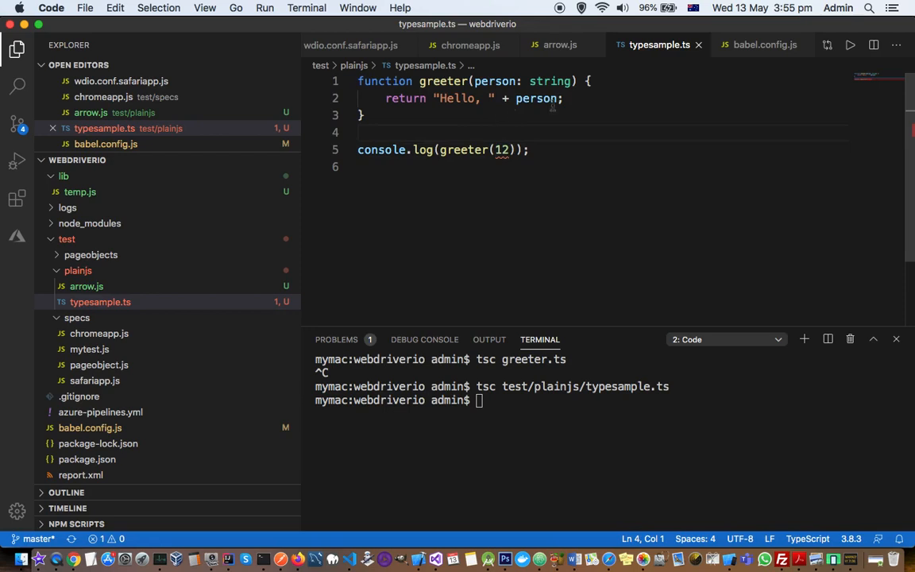
mouse_move(493, 80)
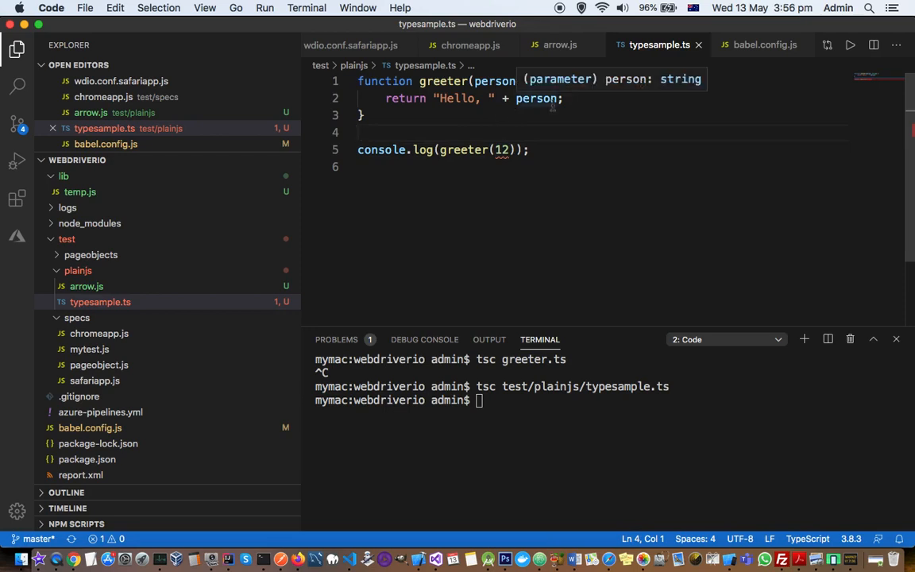
mouse_move(501, 149)
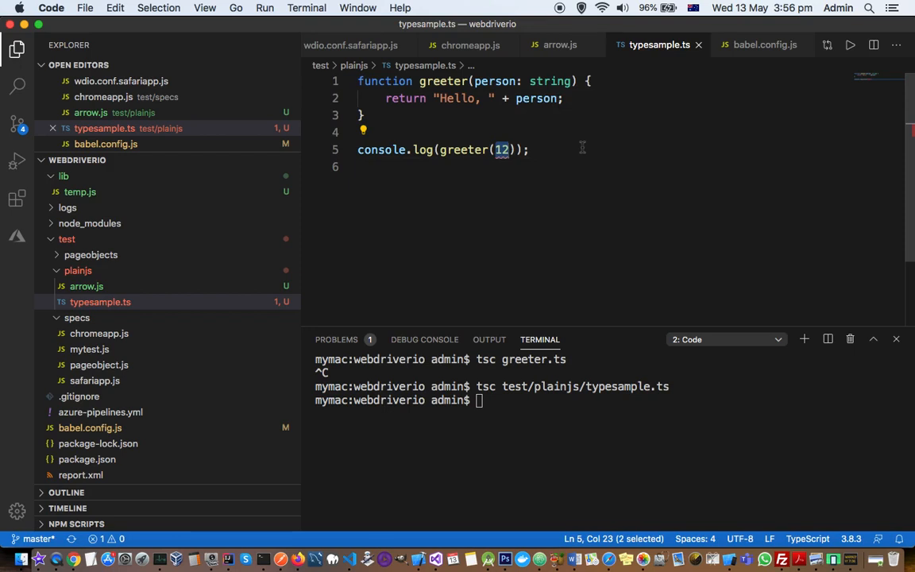
text(""12")
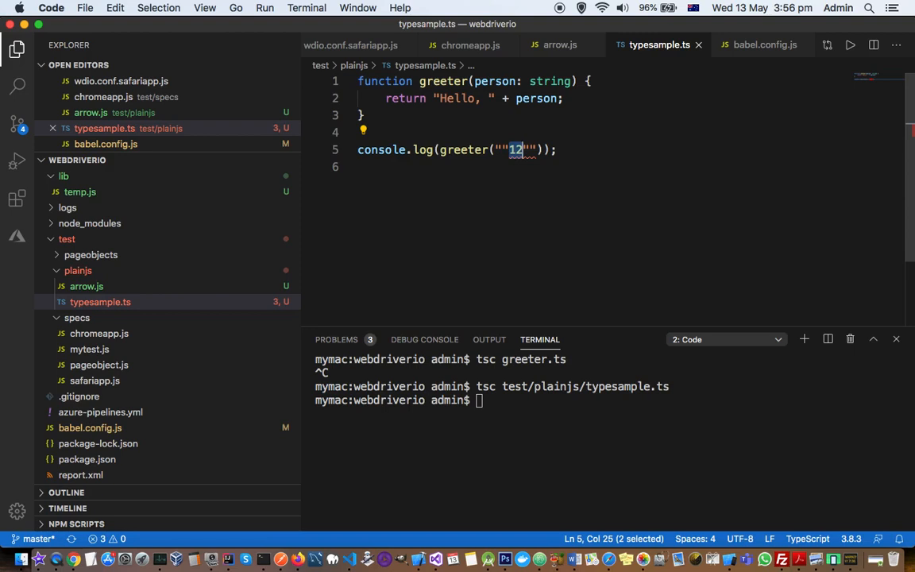
key(Backspace)
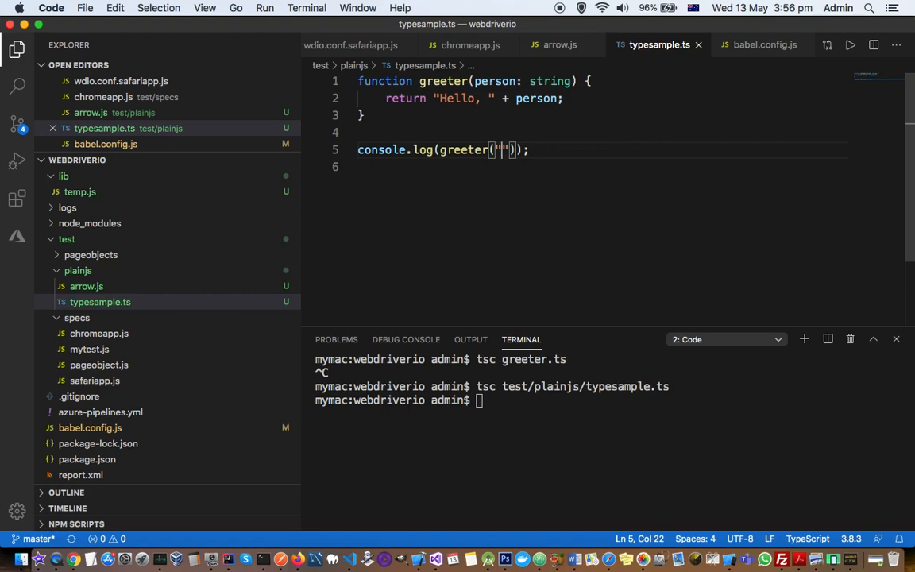
Step: Put 'sagar' back between the quotes and run tsc test/plainjs/typesample.ts
text(saga)
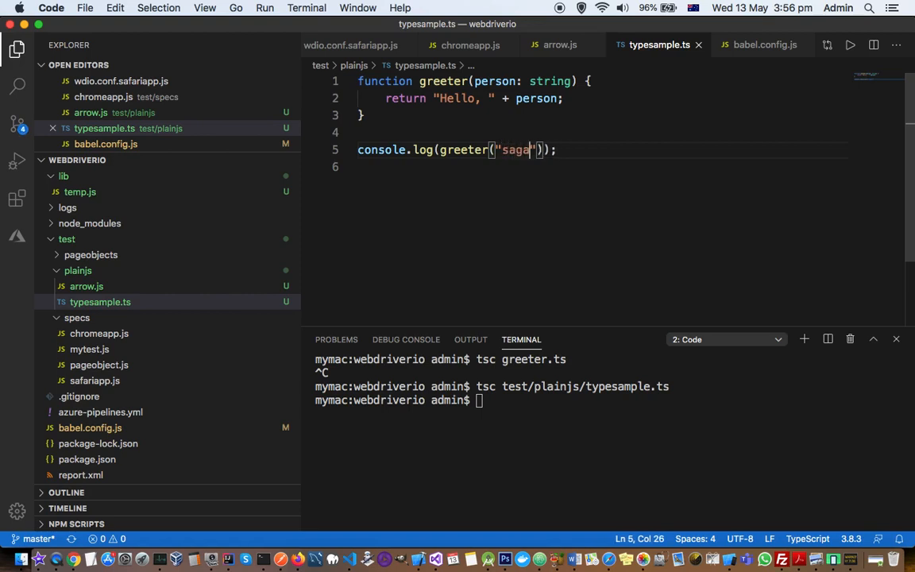
text(r)
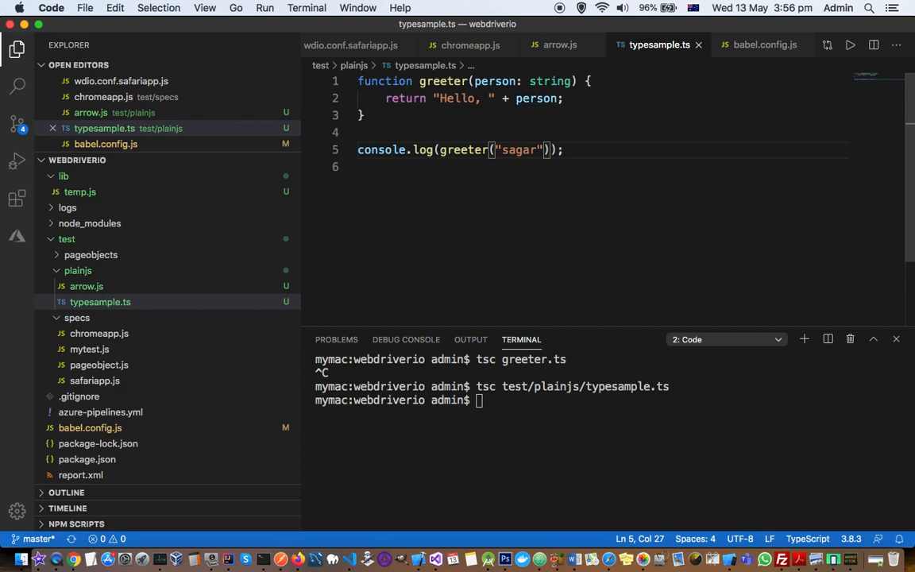
mouse_move(503, 404)
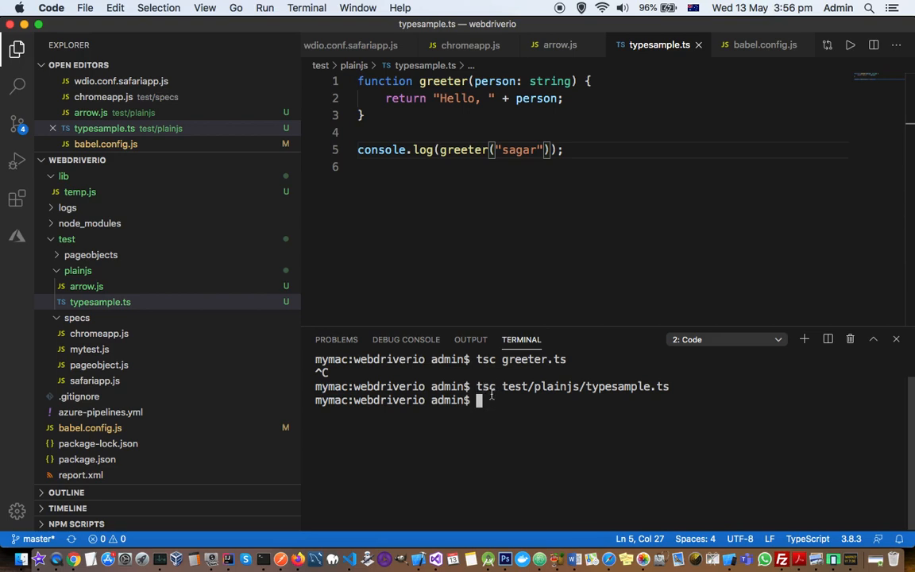
mouse_move(576, 423)
text(tsc test/plainjs/typesample.ts)
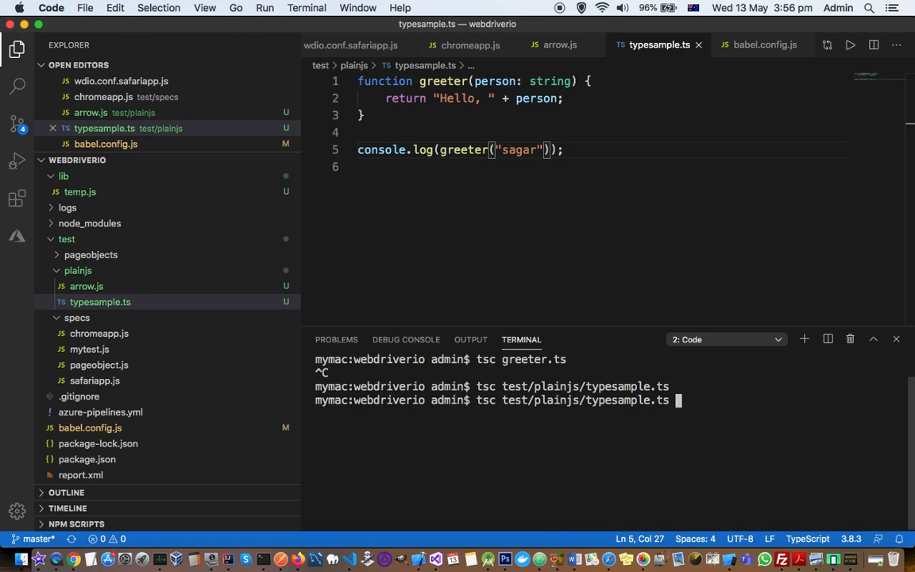
mouse_move(494, 408)
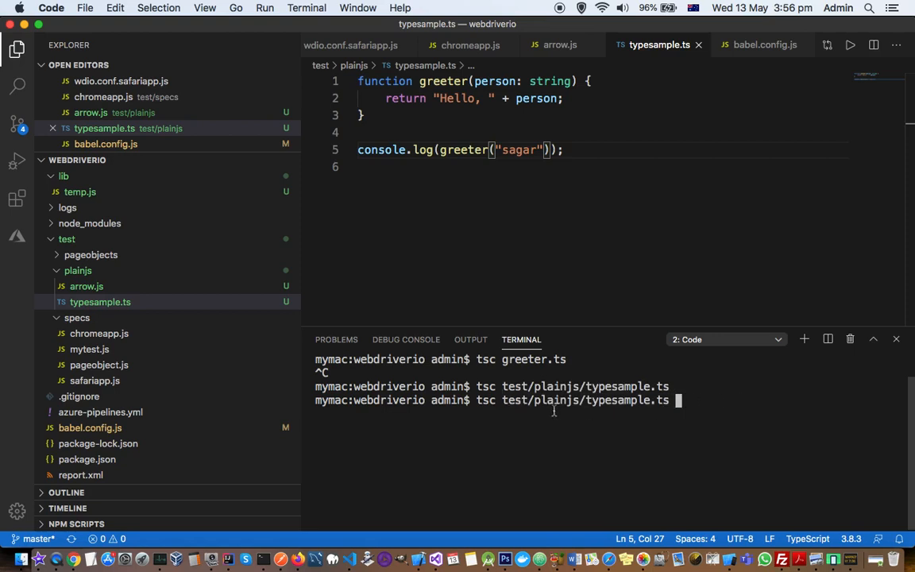
mouse_move(797, 404)
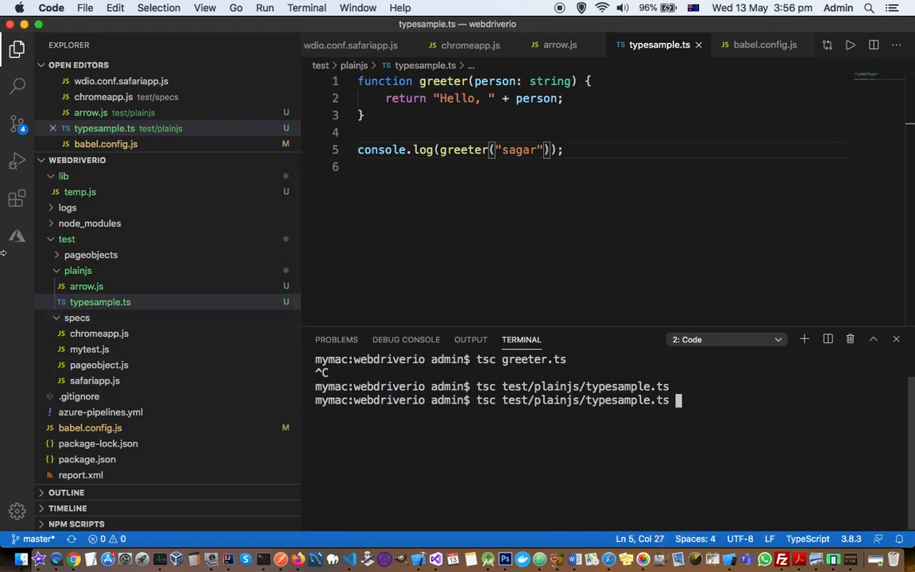
mouse_move(713, 419)
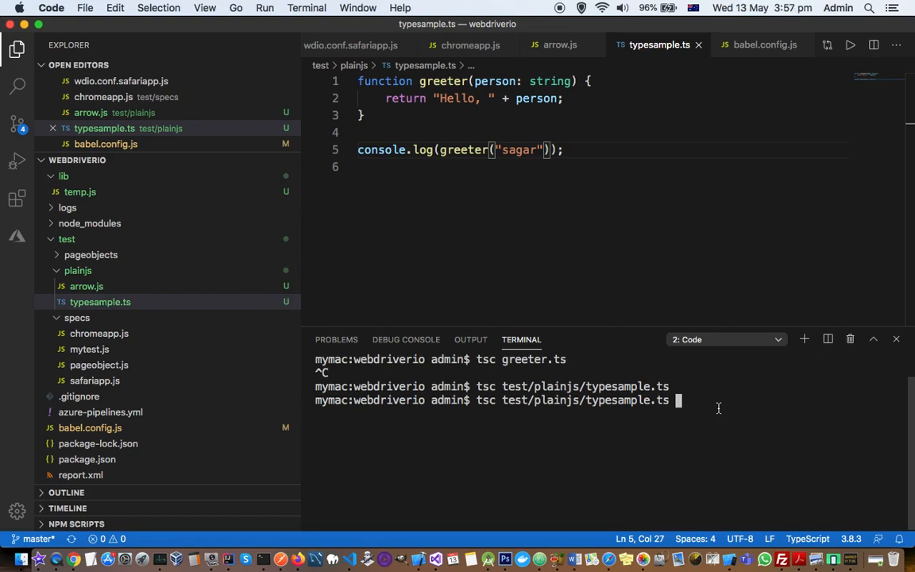
key(Return)
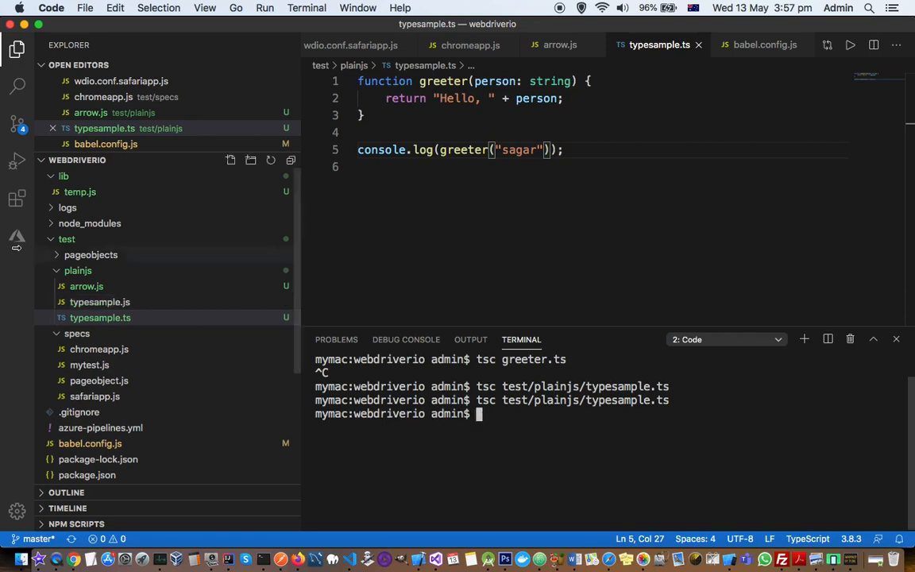
Step: Open typesample.js, briefly add a ': string' annotation then remove it, and select 'sagar'
click(99, 318)
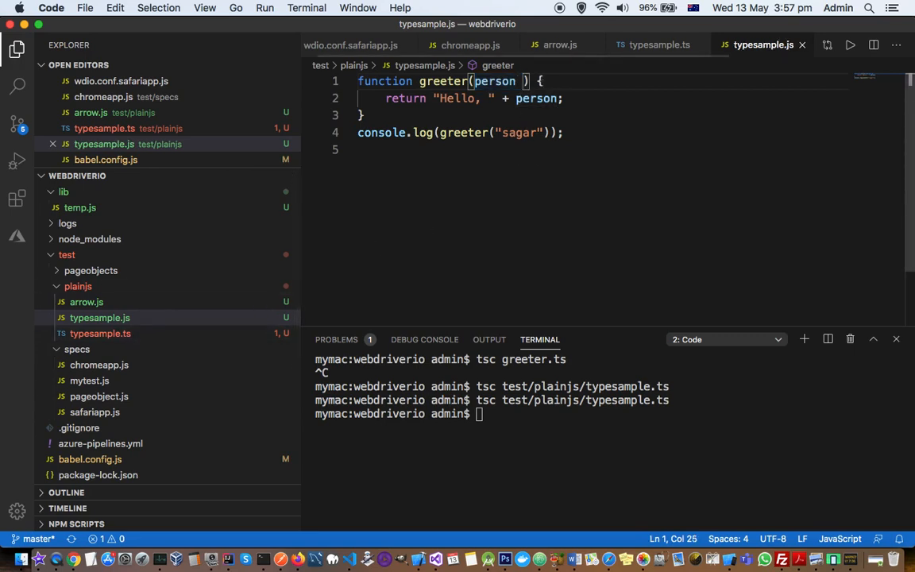
text(: st)
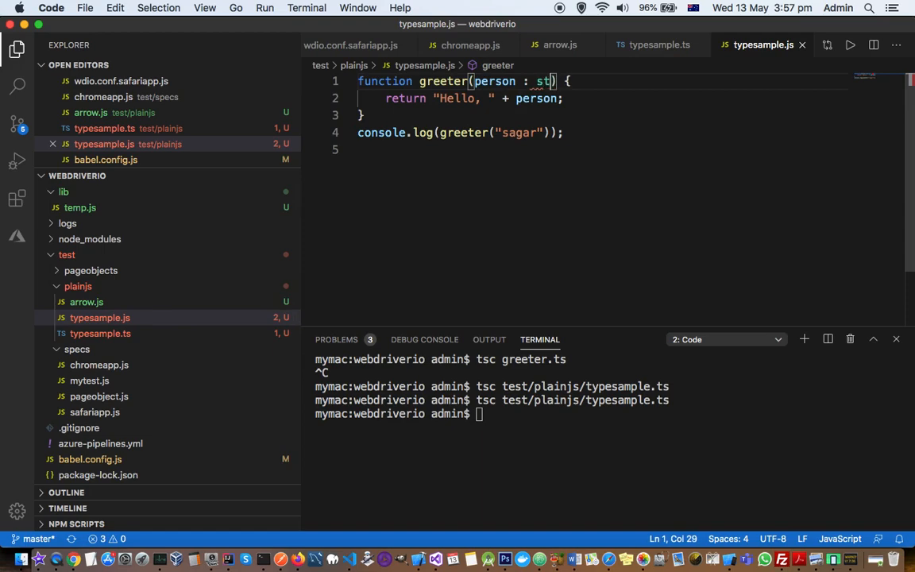
text(ring)
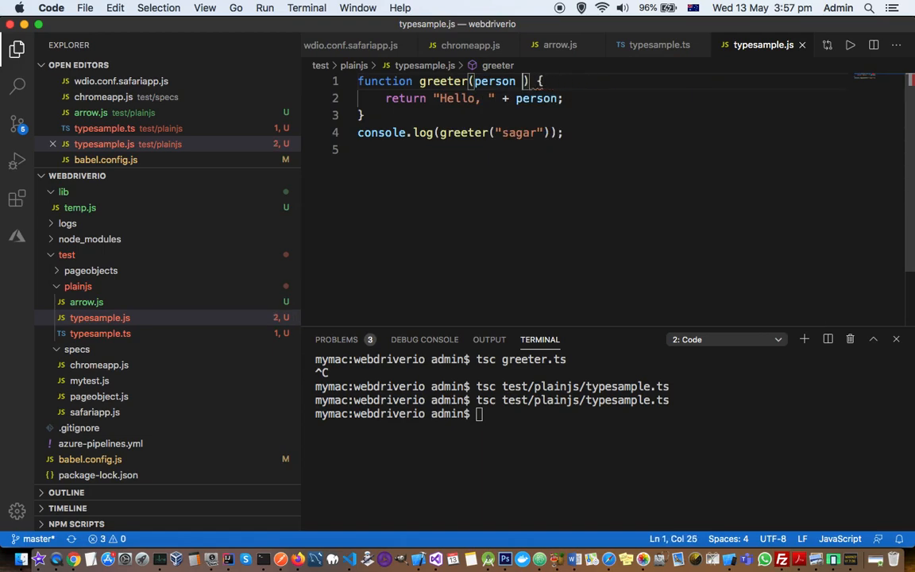
key(Backspace)
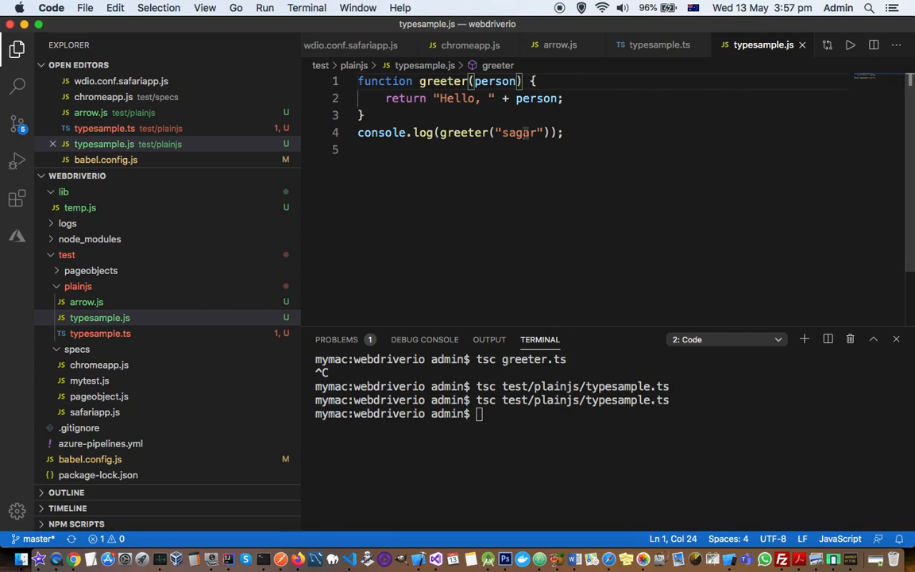
double_click(518, 132)
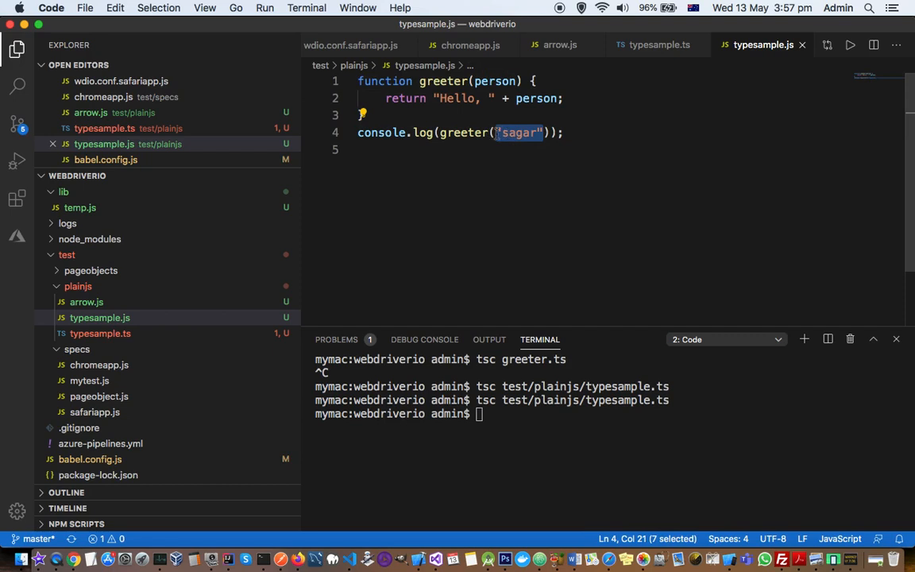
mouse_move(614, 168)
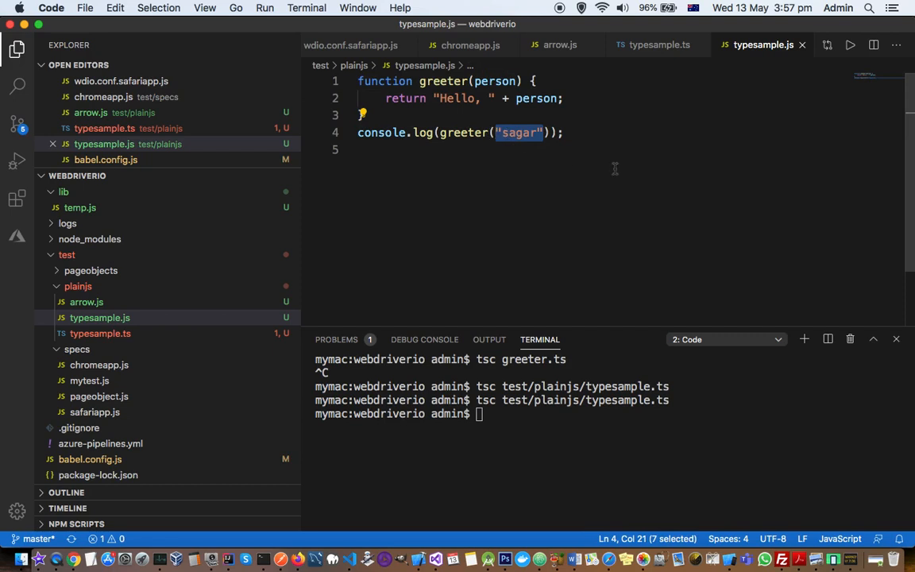